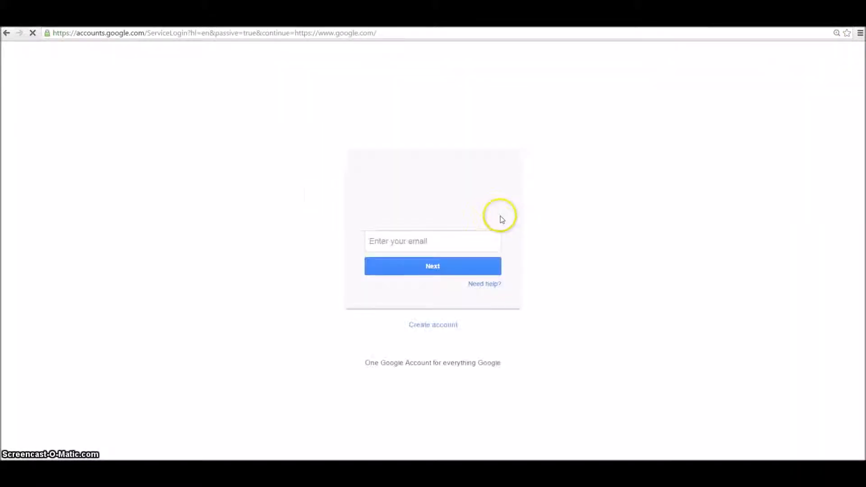
type("bhorn0")
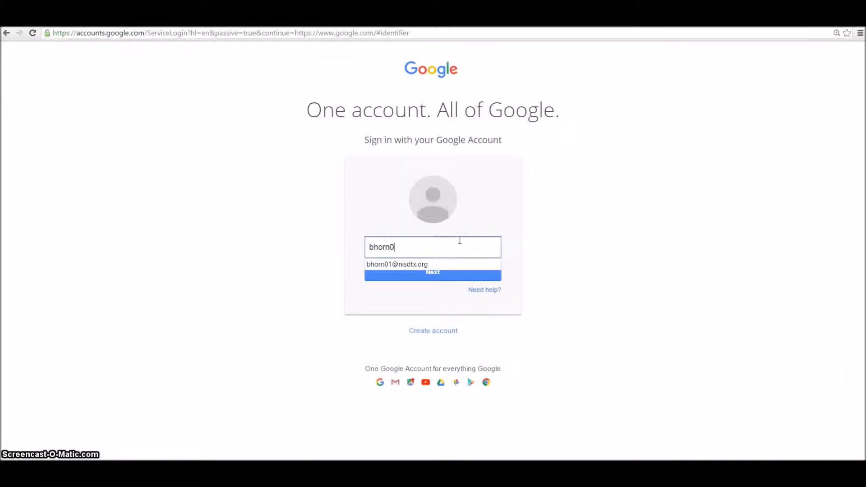
left_click(397, 265)
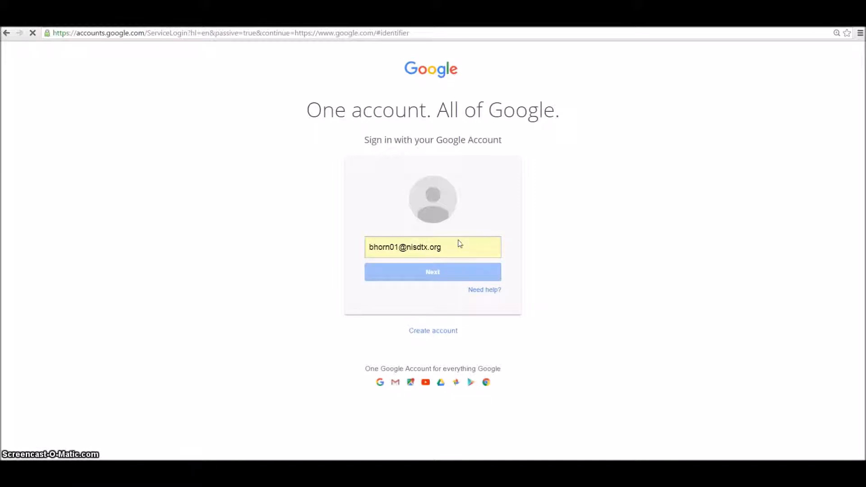
left_click(432, 272)
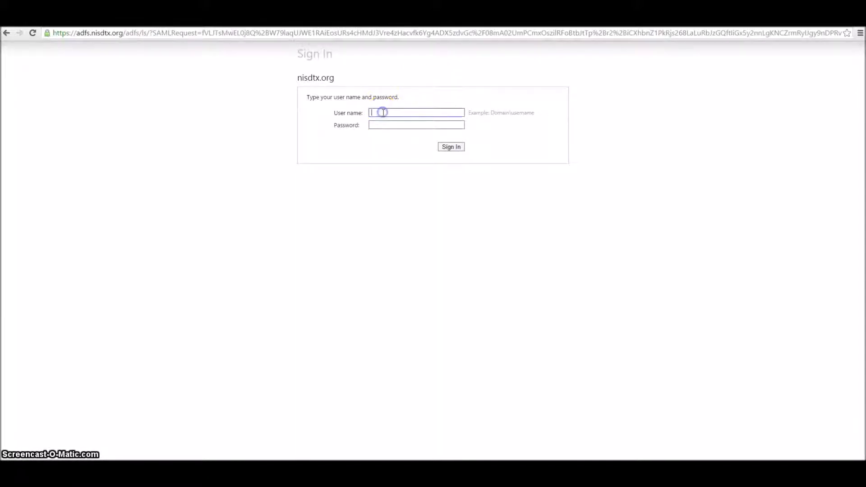
type("bhorn01")
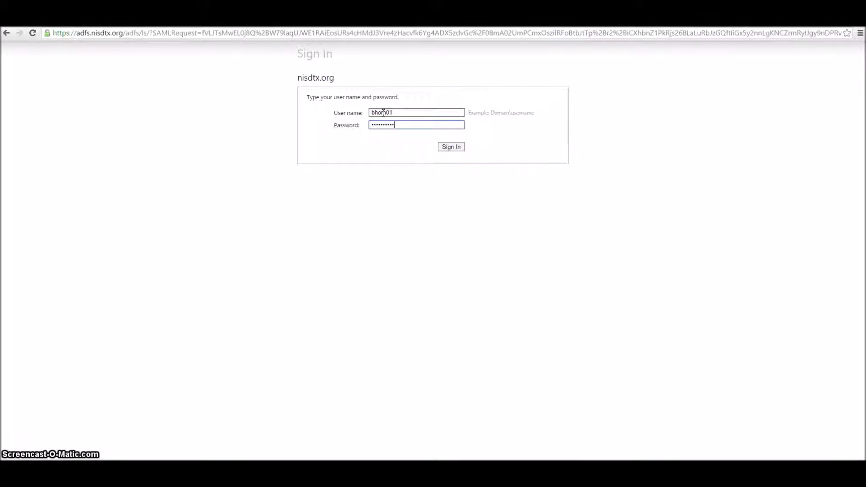
left_click(450, 146)
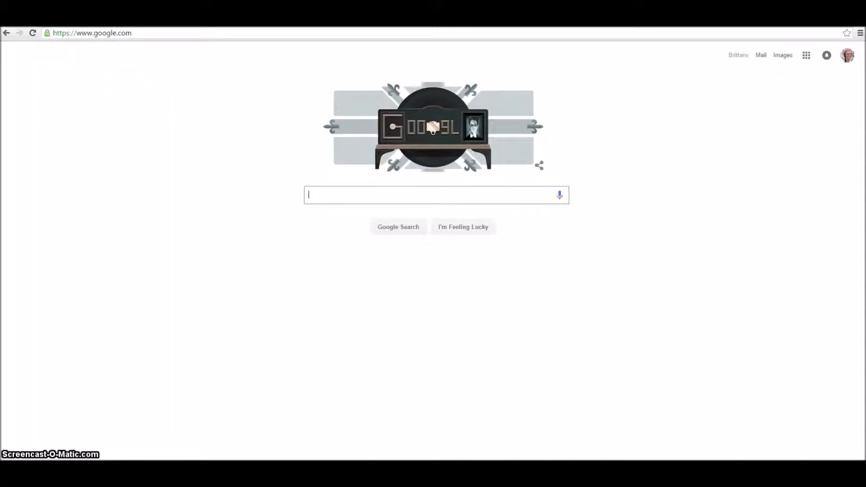
Step: Open Google Drive from the Google apps grid
left_click(806, 55)
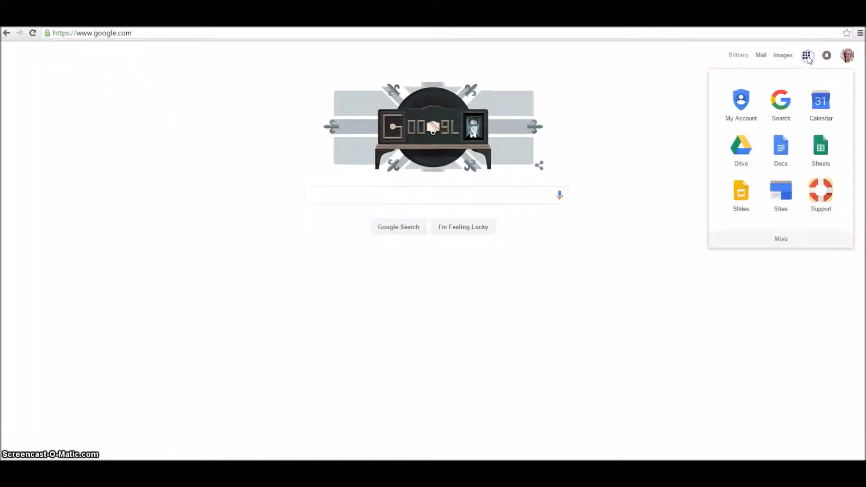
mouse_move(740, 149)
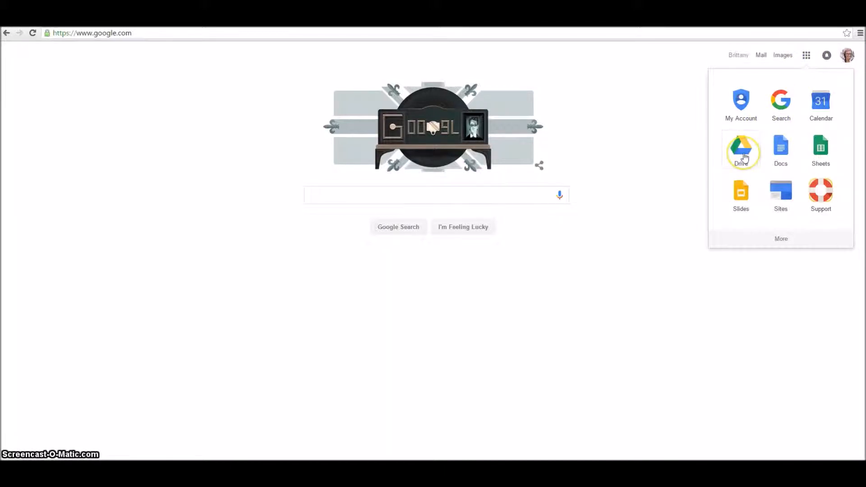
left_click(741, 149)
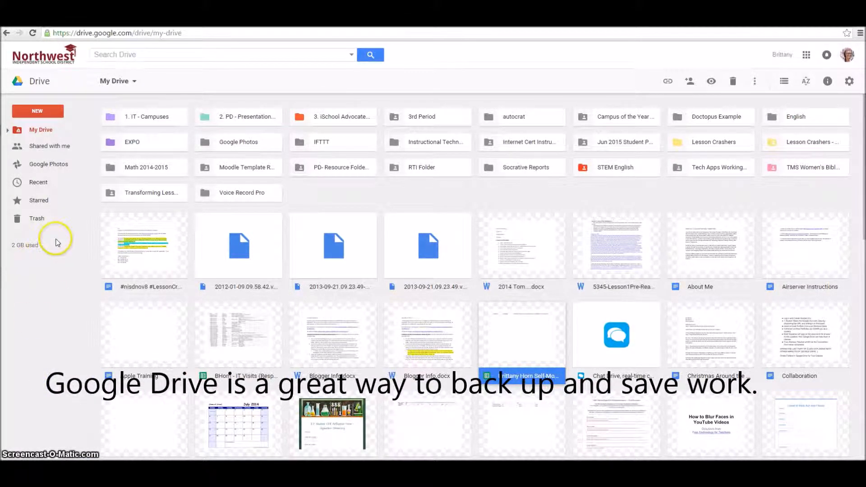
Step: Cancel a file upload, then drag a dated file into the iSchool Advocate folder
left_click(37, 111)
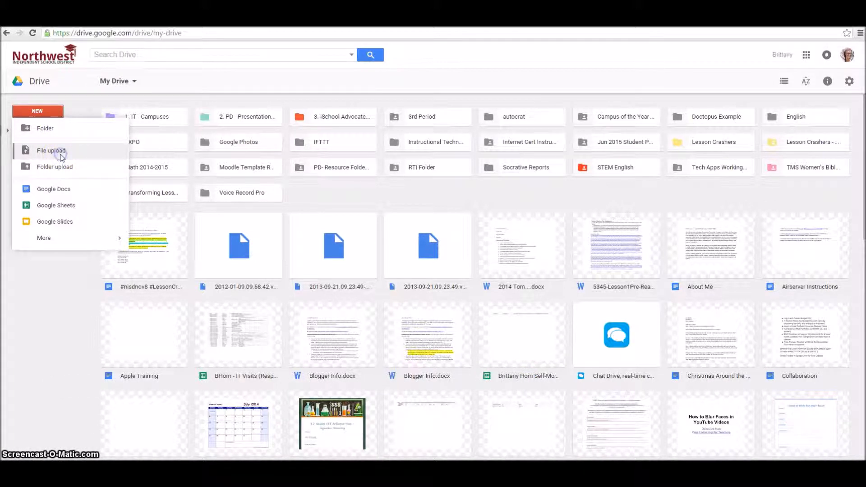
left_click(51, 150)
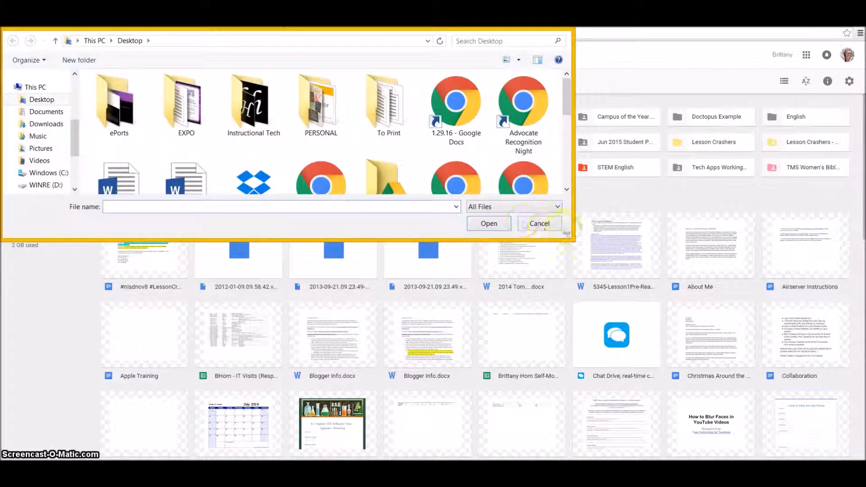
left_click(539, 223)
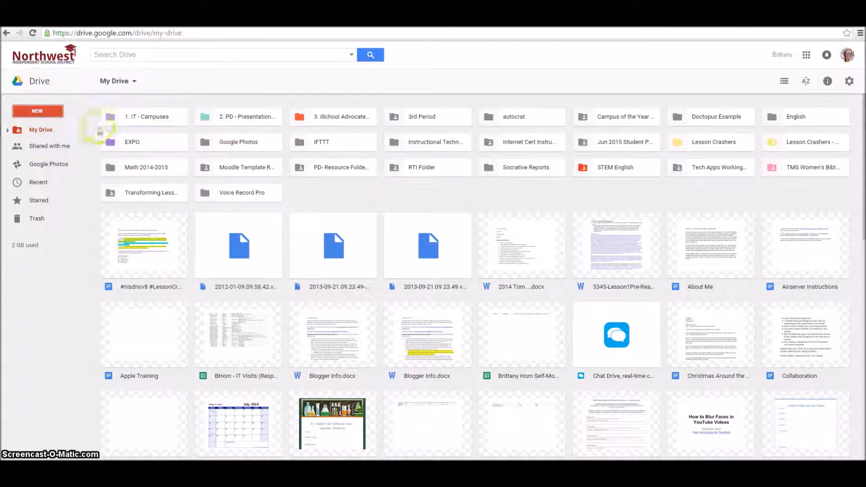
left_click(332, 245)
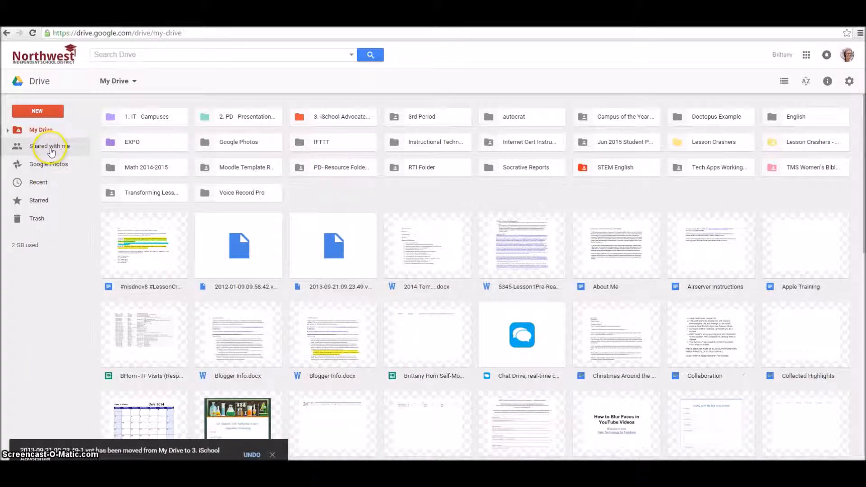
left_click(50, 145)
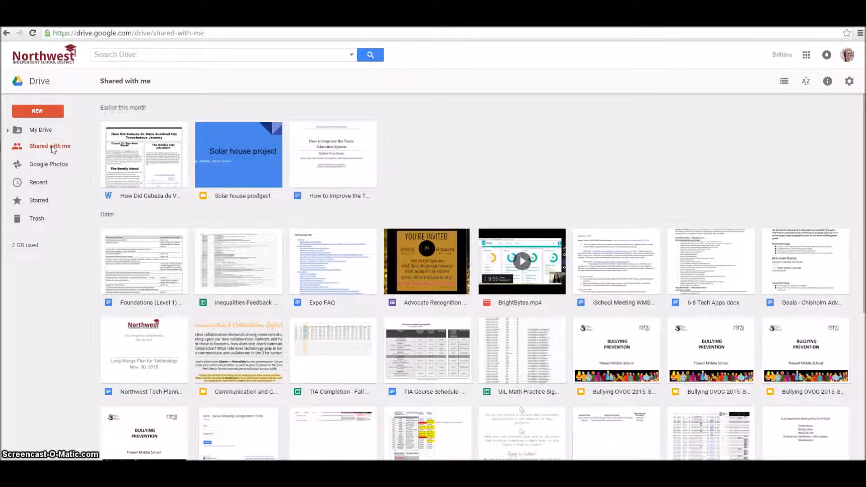
left_click(40, 129)
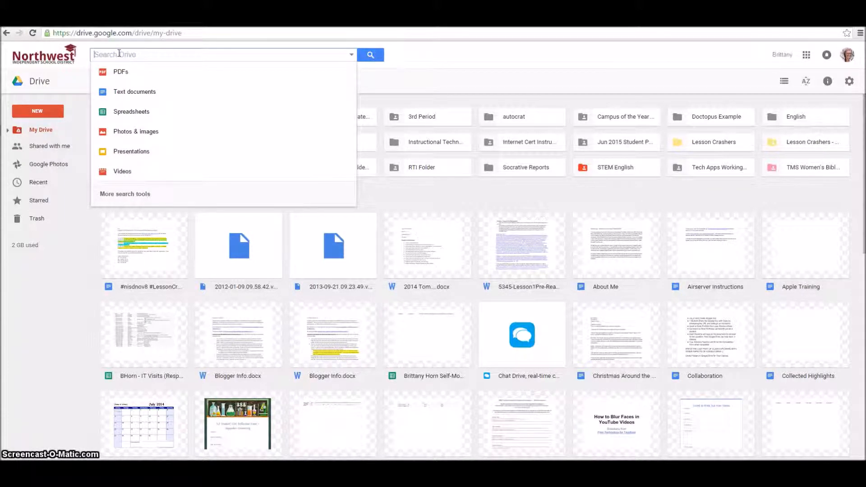
Step: Search Drive for 'technology', dismiss suggestions, and bring up the new-item list
type("technology")
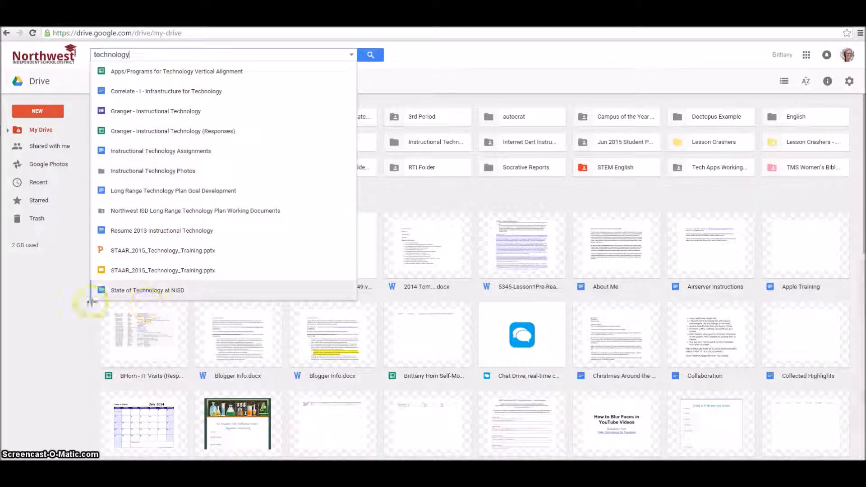
left_click(62, 306)
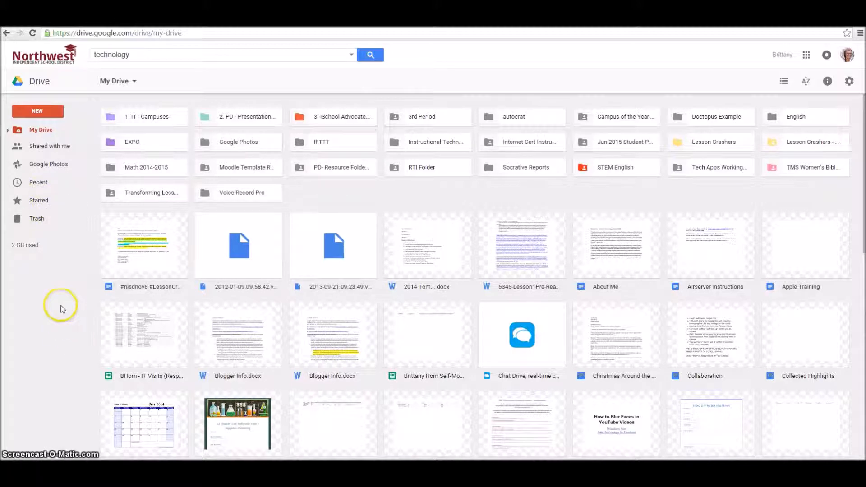
left_click(37, 111)
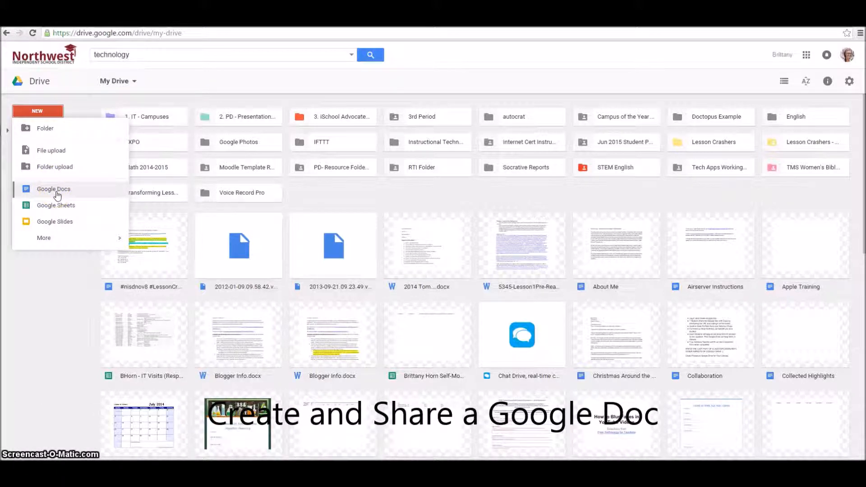
Step: Create a blank Google Doc and place the cursor on the page
left_click(54, 189)
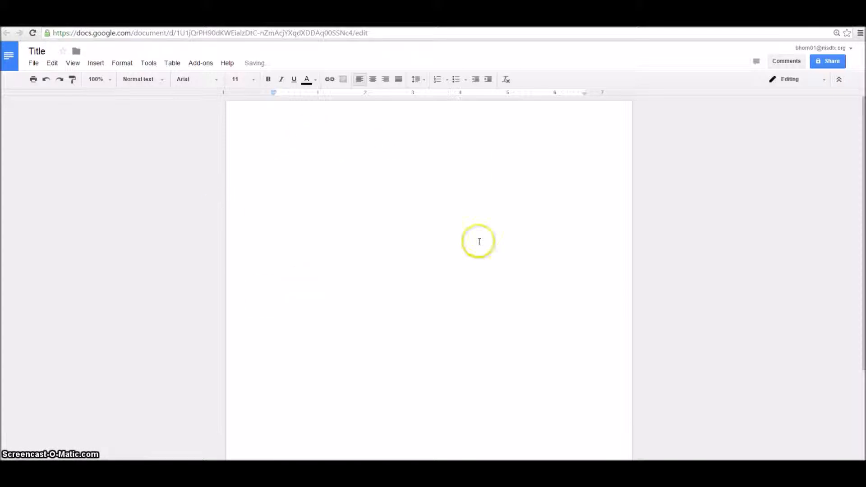
mouse_move(408, 182)
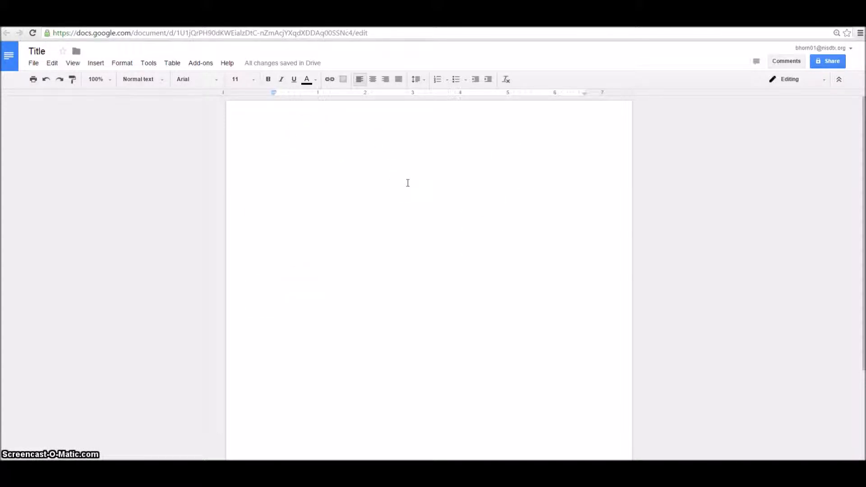
left_click(275, 150)
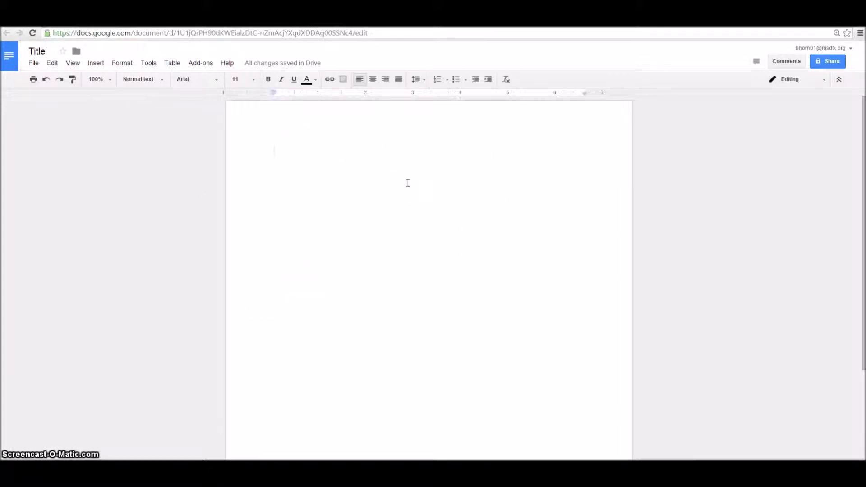
mouse_move(759, 135)
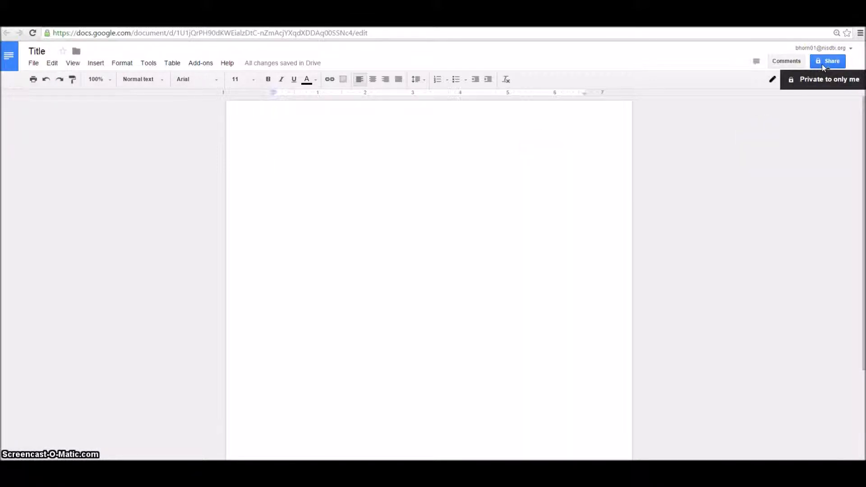
Step: Add the suggested colleague starting with 'k' as an editor in Share
left_click(828, 61)
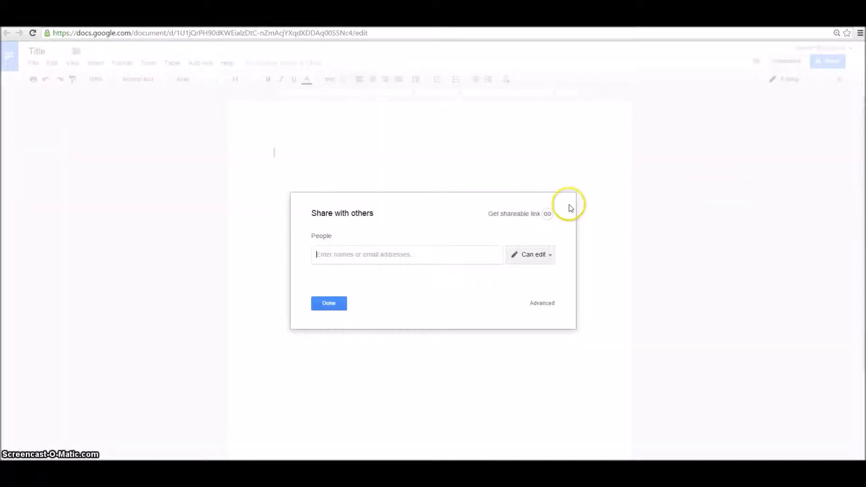
mouse_move(308, 275)
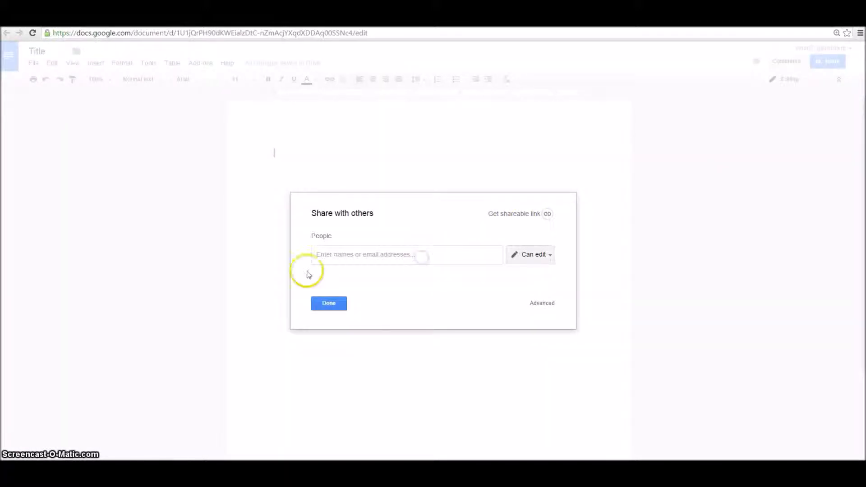
type("k")
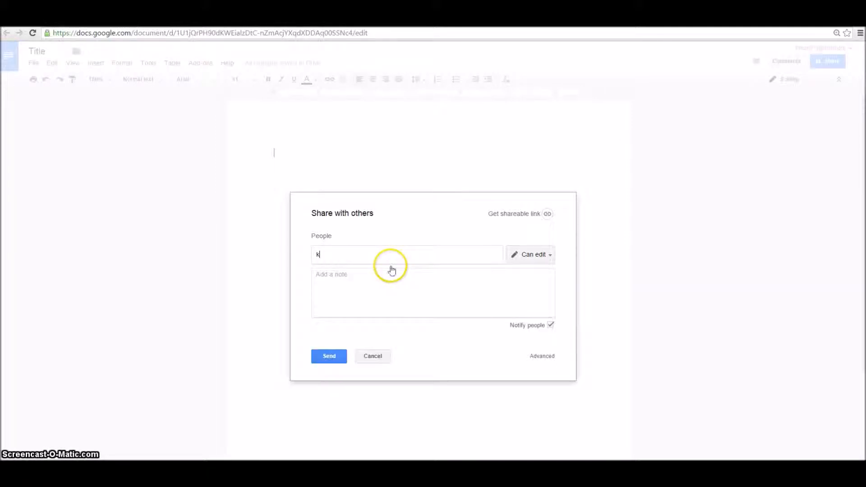
left_click(352, 254)
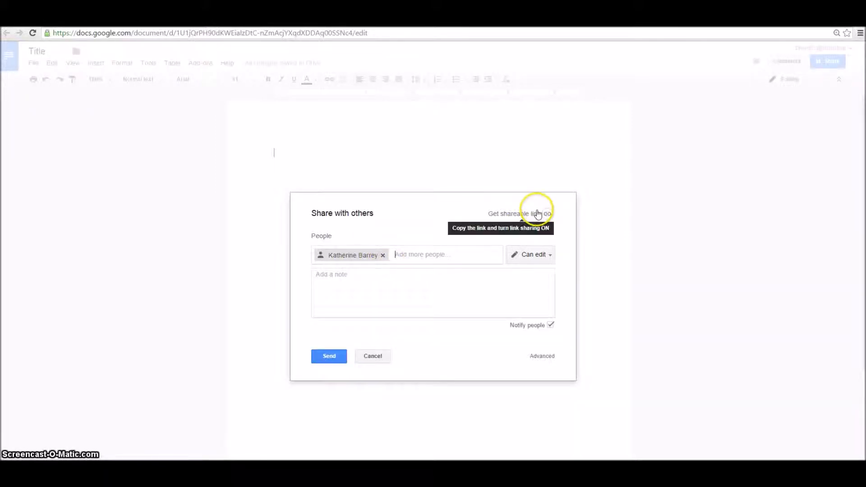
Step: Turn on the shareable link and confirm link holders can edit
left_click(546, 214)
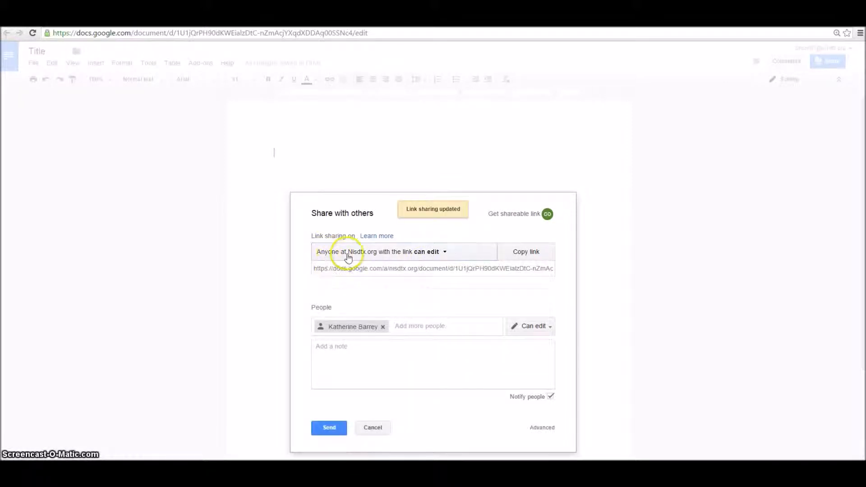
mouse_move(430, 256)
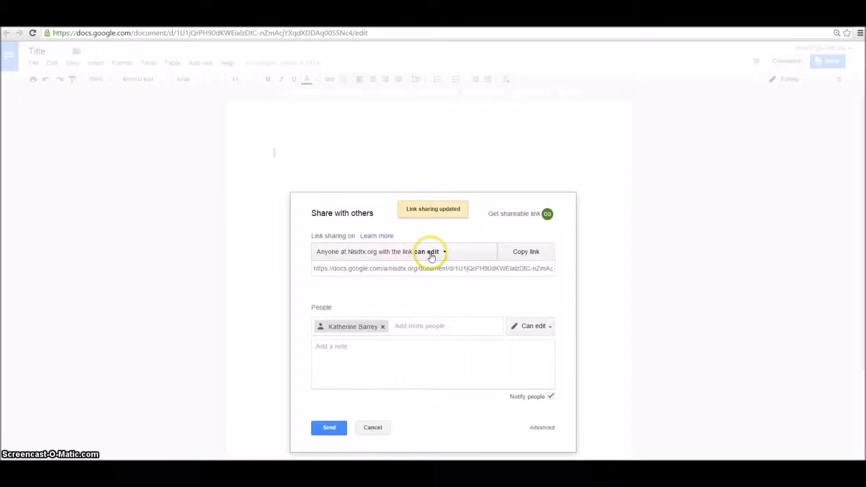
left_click(436, 252)
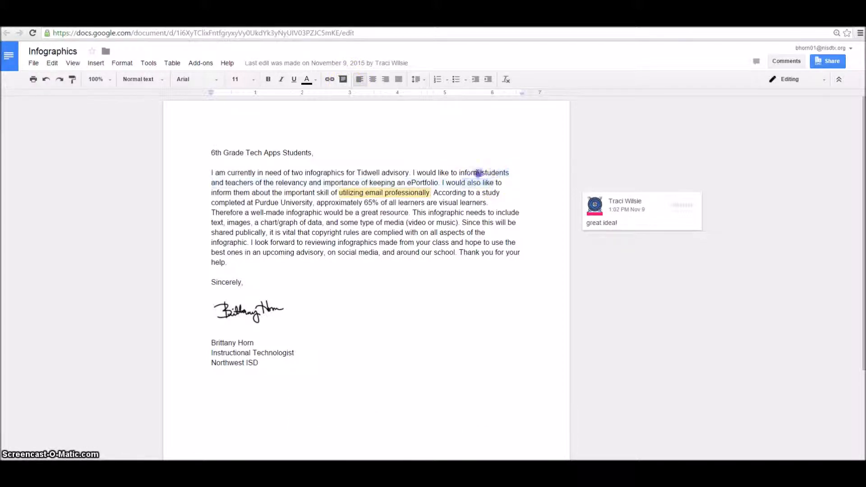
Step: Comment 'I like your wording' on the word 'students' in Infographics
left_click(342, 79)
type("I like")
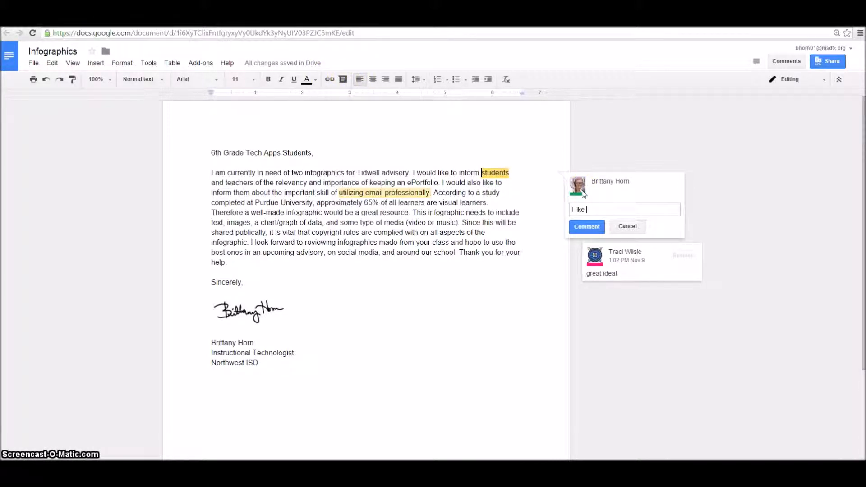
type("your wordining")
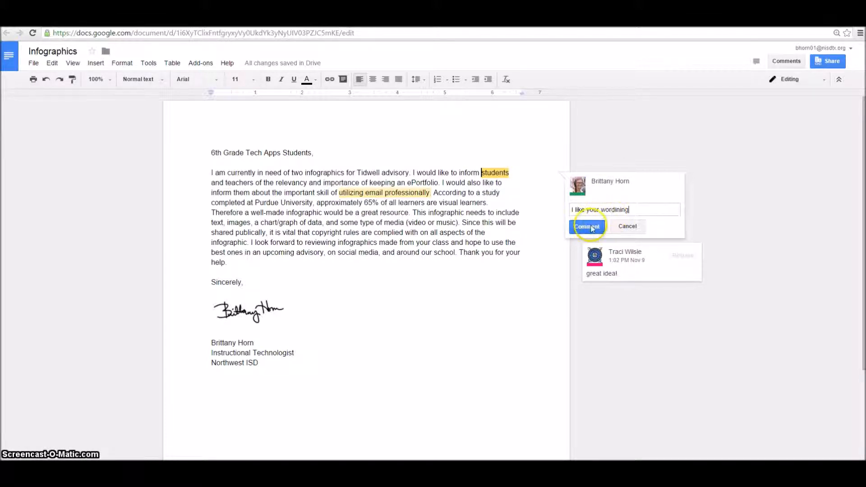
left_click(587, 226)
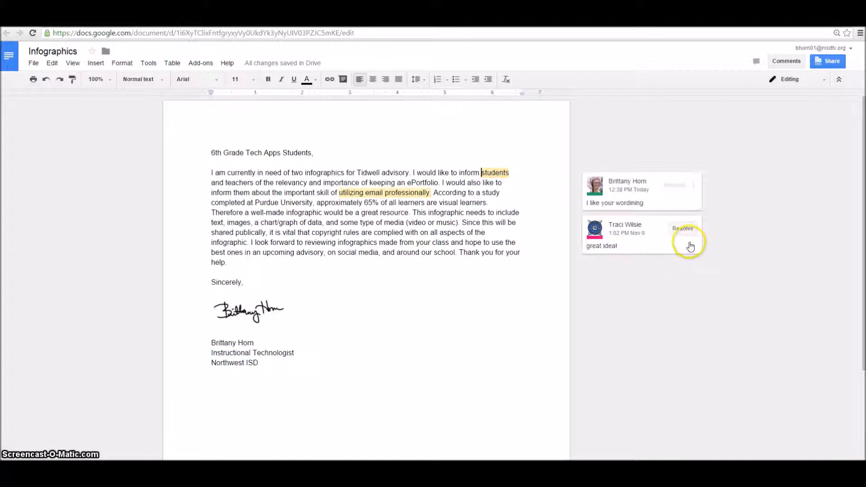